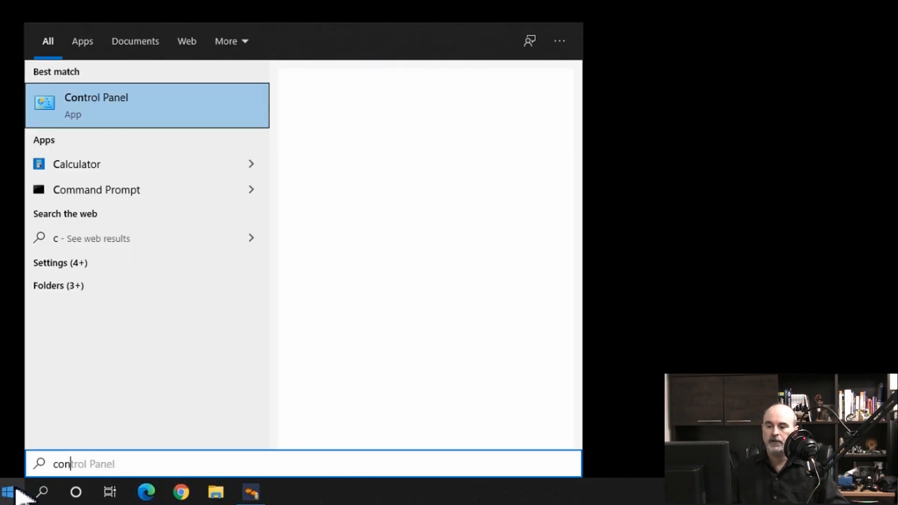
Search Control Panel for 'mail' to find the Mail (Microsoft Outlook) item.
{"action": "left_click", "coordinate": [97, 105]}
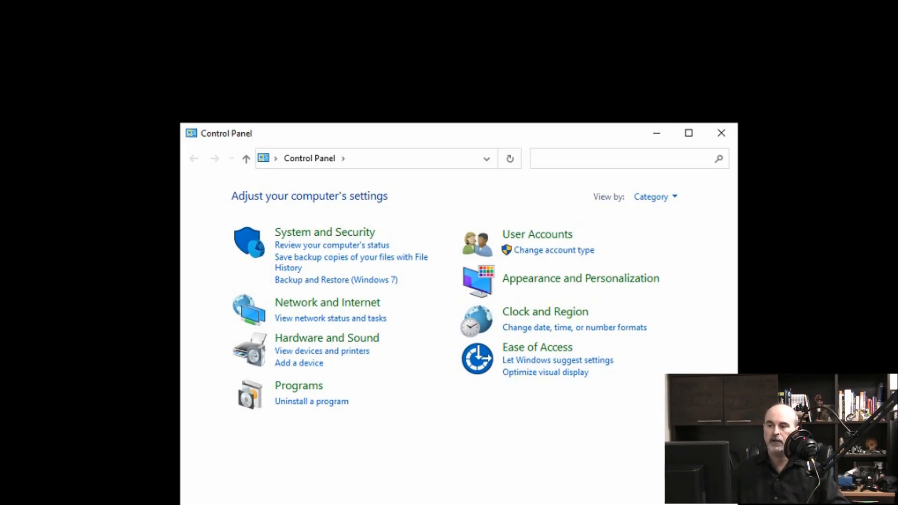
{"action": "type", "text": "mail"}
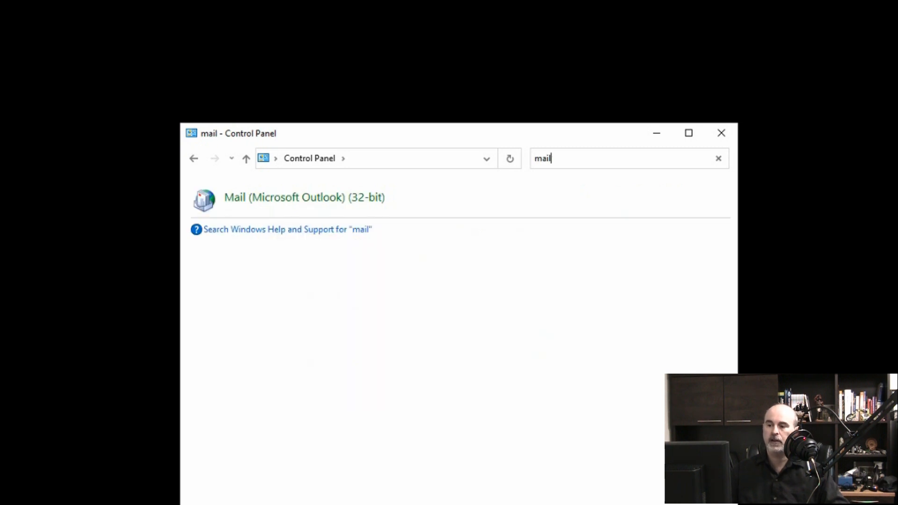
{"action": "mouse_move", "coordinate": [277, 210]}
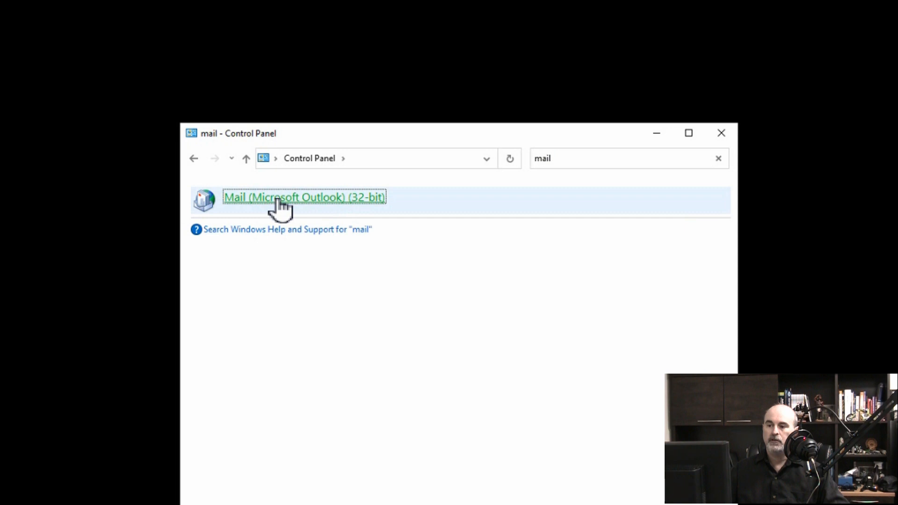
Show the profiles list in Mail Setup, revealing Profile1 as the only profile.
{"action": "double_click", "coordinate": [289, 197]}
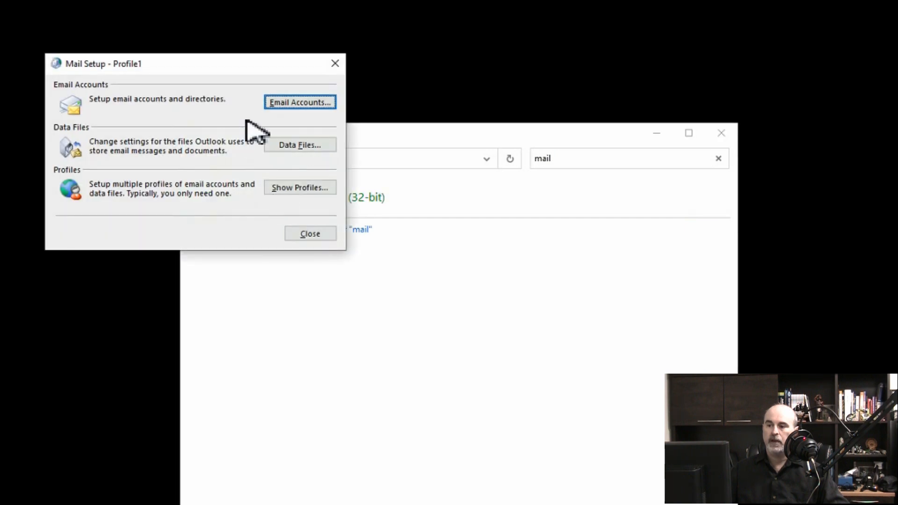
{"action": "mouse_move", "coordinate": [232, 195]}
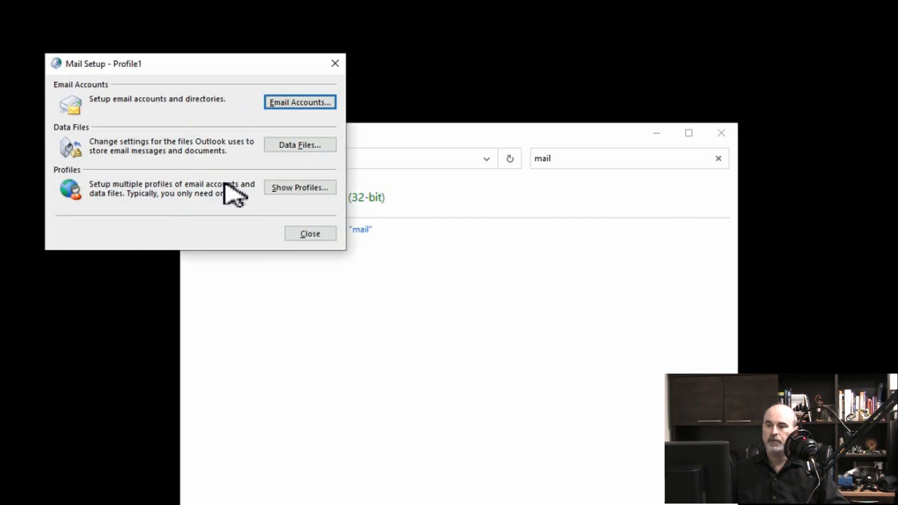
{"action": "mouse_move", "coordinate": [150, 76]}
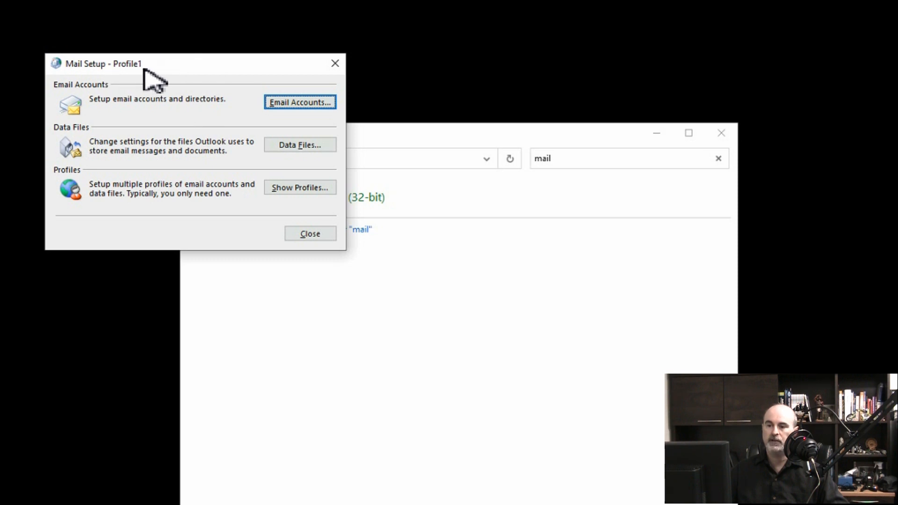
{"action": "mouse_move", "coordinate": [187, 86]}
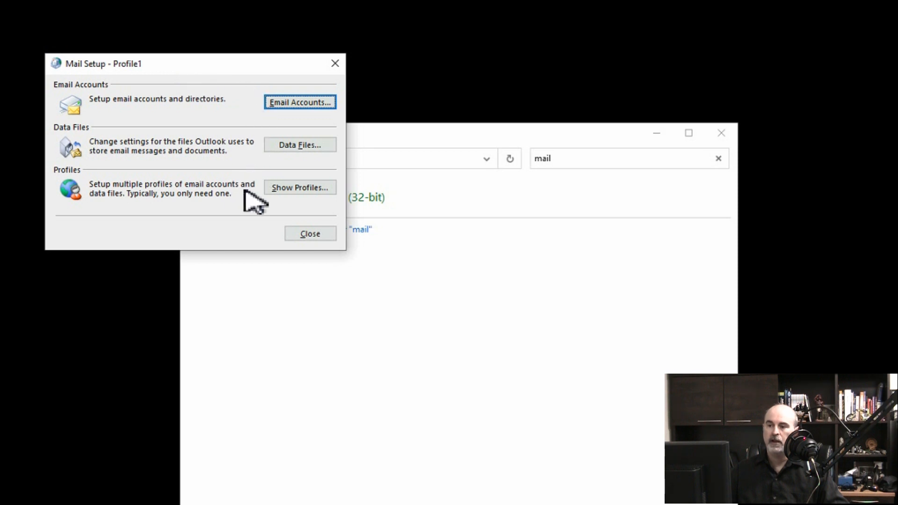
{"action": "left_click", "coordinate": [299, 187]}
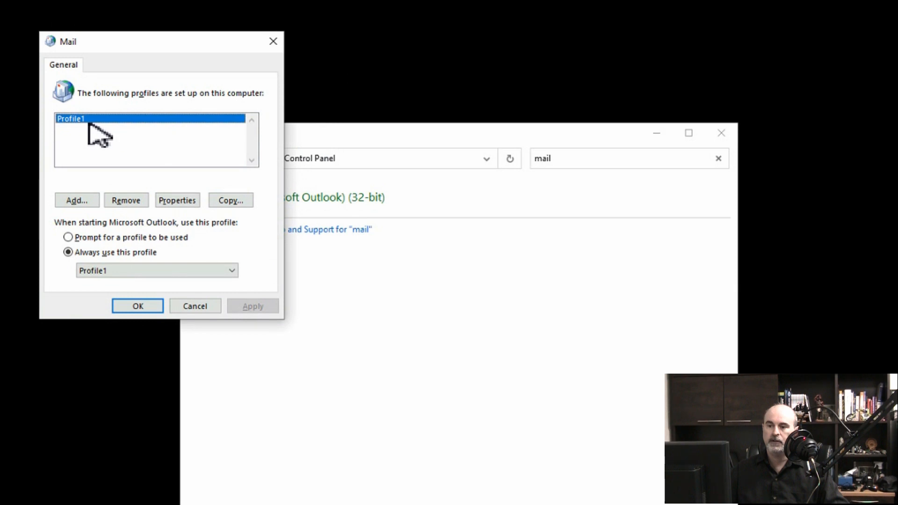
{"action": "mouse_move", "coordinate": [91, 185]}
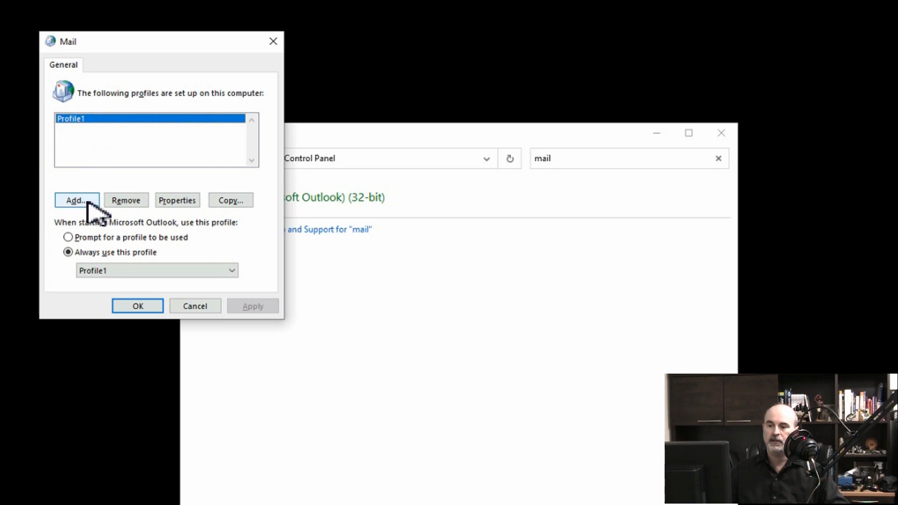
Add a new mail profile named Profile2 and start its Add Account form.
{"action": "left_click", "coordinate": [76, 200]}
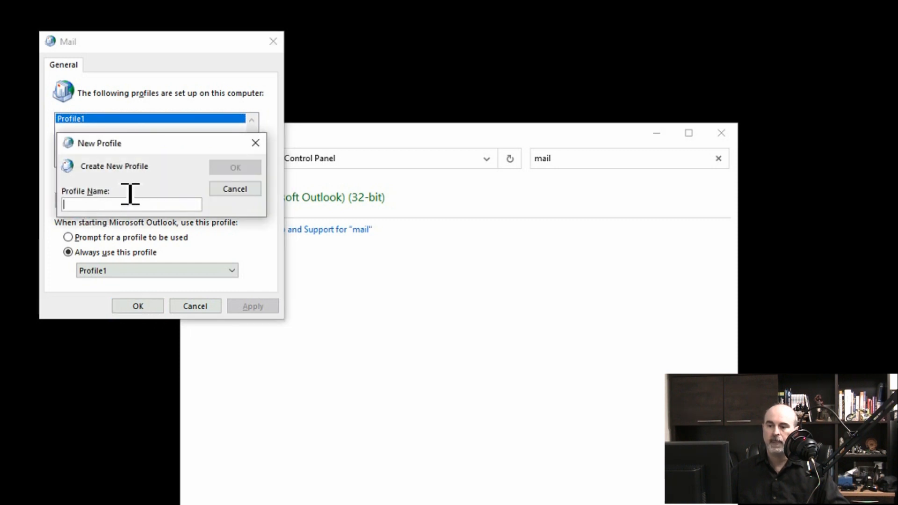
{"action": "type", "text": "Profile2"}
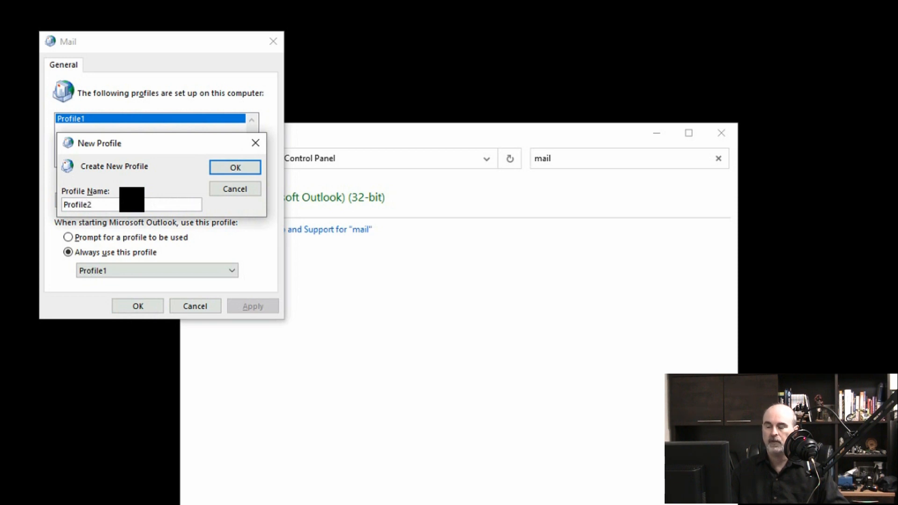
{"action": "left_click", "coordinate": [234, 166]}
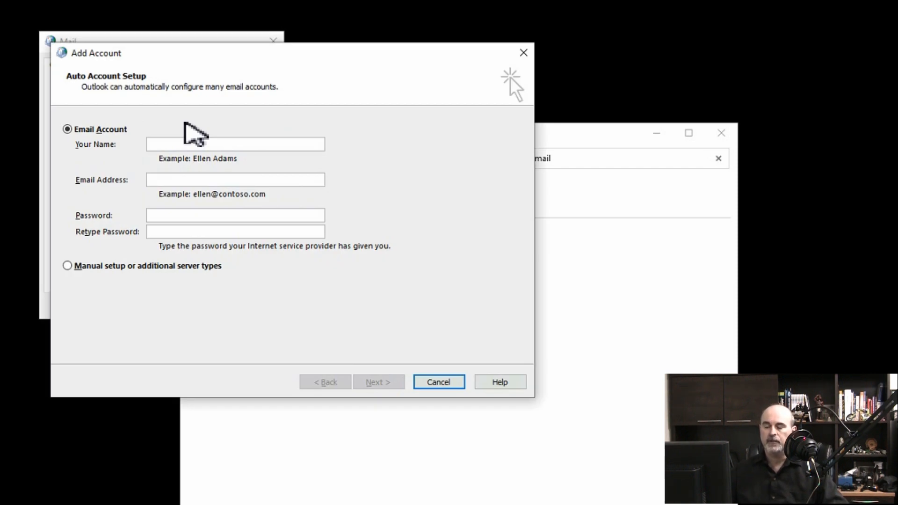
{"action": "left_click", "coordinate": [235, 144]}
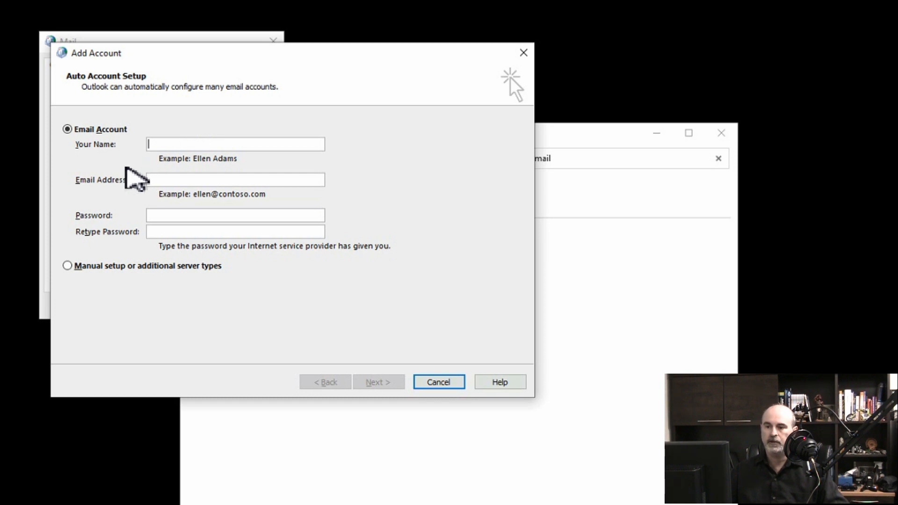
{"action": "mouse_move", "coordinate": [168, 272]}
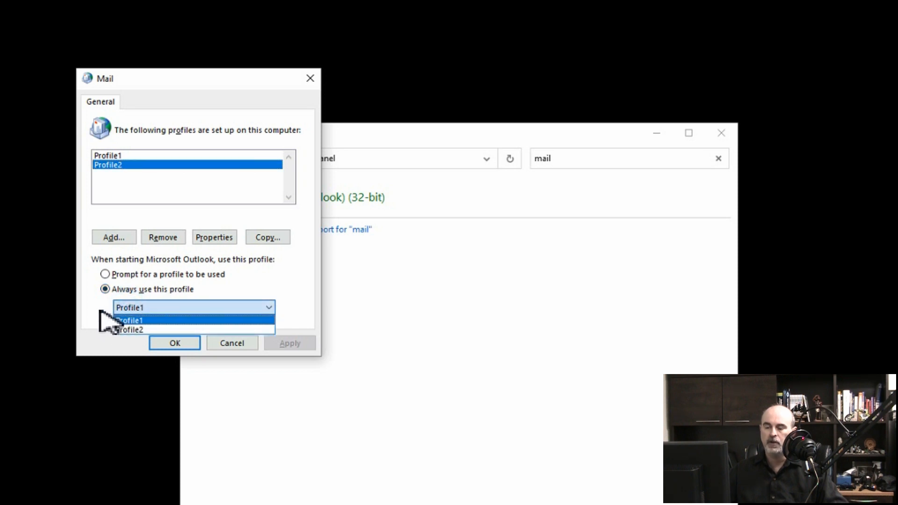
Set Outlook to 'Prompt for a profile to be used' at startup and save the setting.
{"action": "left_click", "coordinate": [129, 320]}
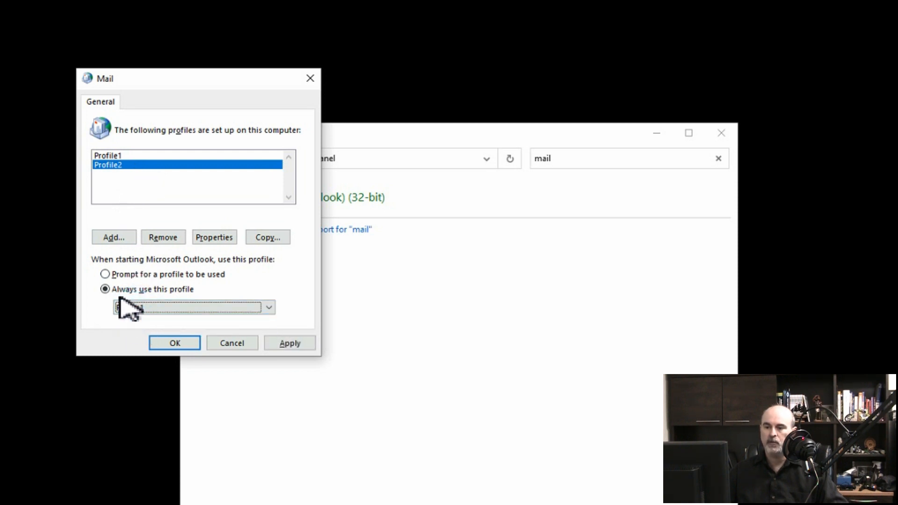
{"action": "left_click", "coordinate": [105, 274]}
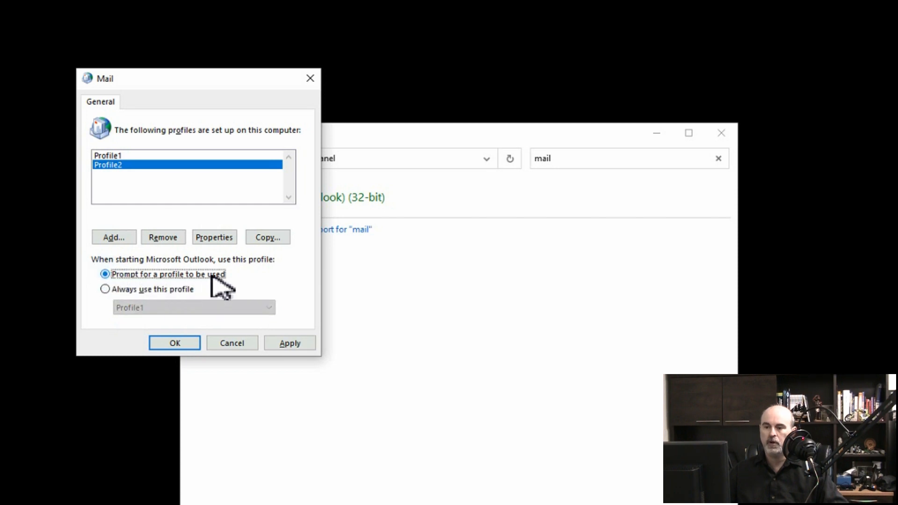
{"action": "mouse_move", "coordinate": [265, 292]}
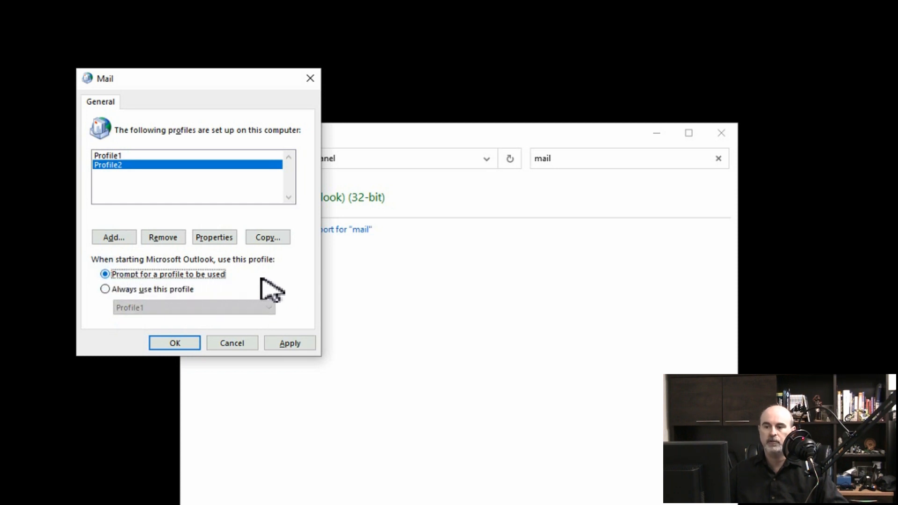
{"action": "mouse_move", "coordinate": [269, 303]}
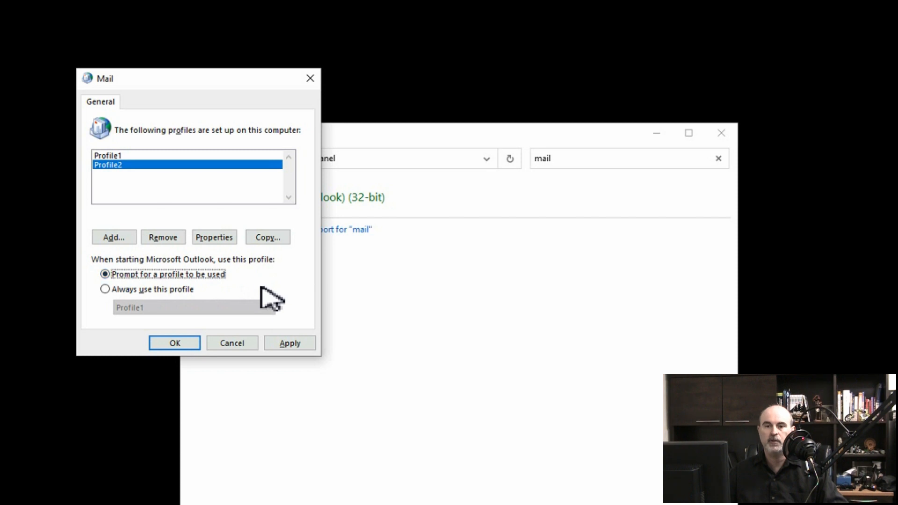
{"action": "left_click", "coordinate": [174, 343]}
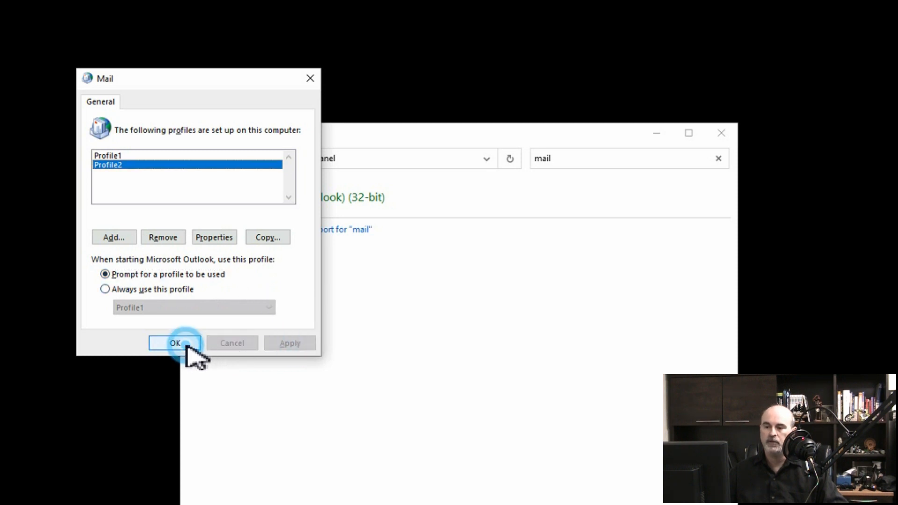
{"action": "left_click", "coordinate": [174, 342]}
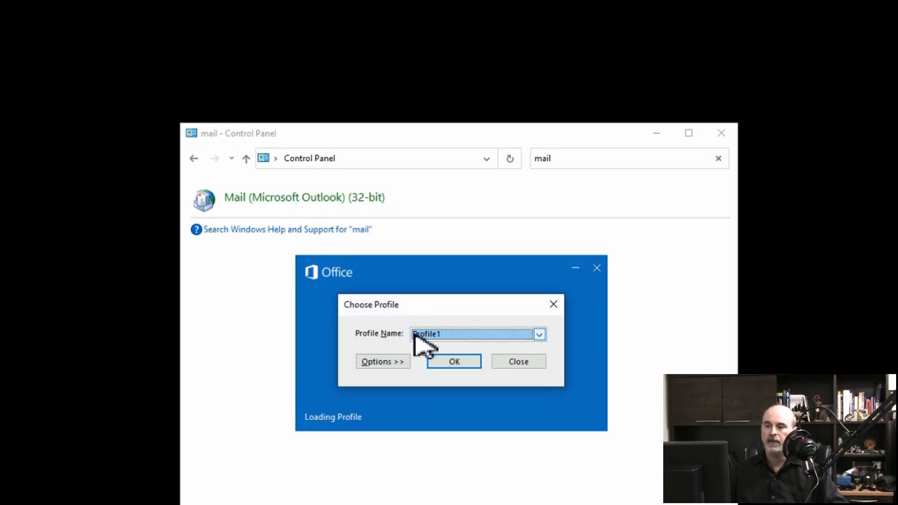
Choose Profile2 at the Choose Profile prompt and start Outlook with it.
{"action": "left_click", "coordinate": [538, 334]}
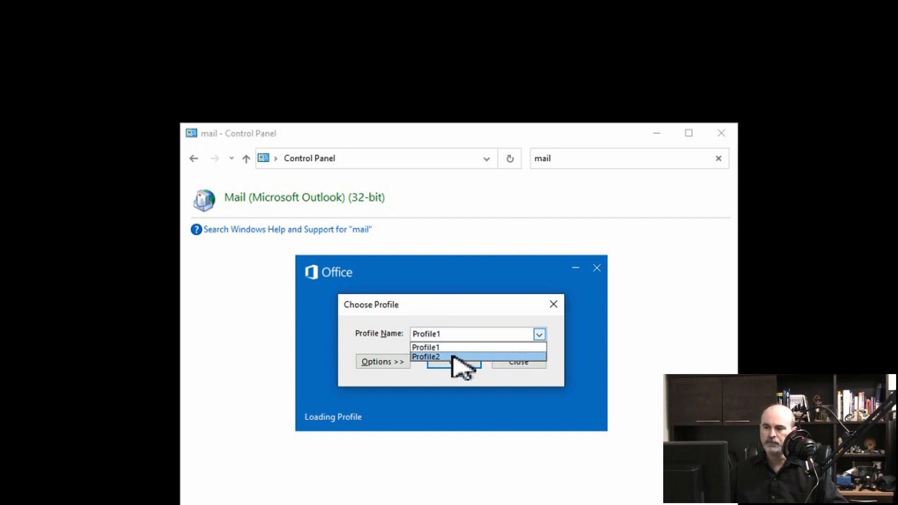
{"action": "left_click", "coordinate": [427, 357]}
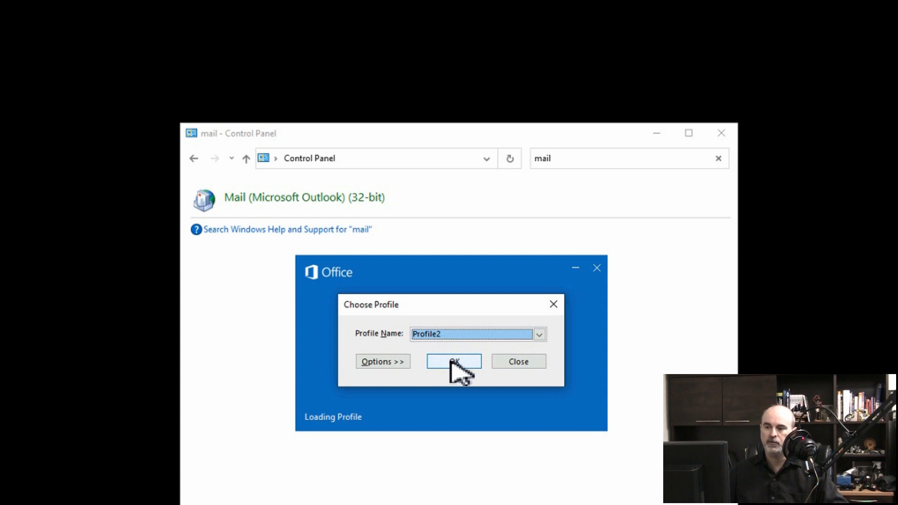
{"action": "left_click", "coordinate": [453, 361]}
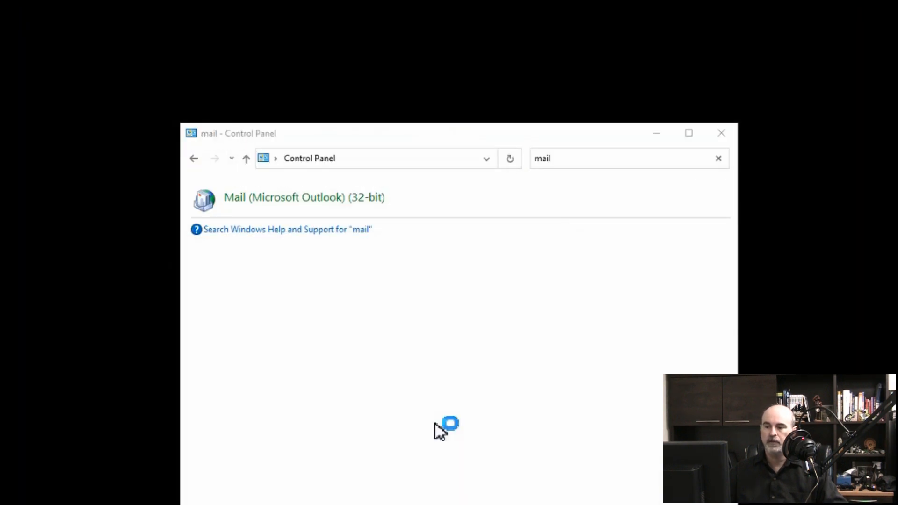
Relaunch Outlook and accept the suggested profile at the Choose Profile prompt.
{"action": "double_click", "coordinate": [303, 197]}
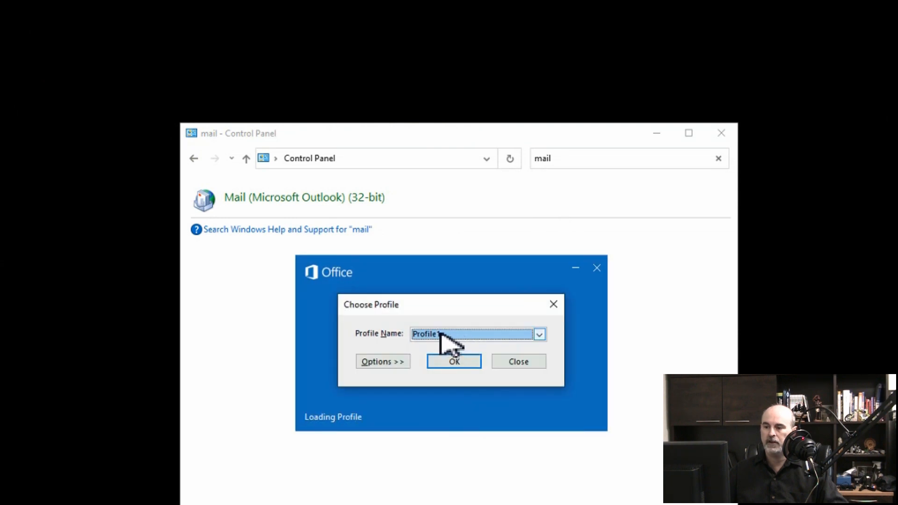
{"action": "left_click", "coordinate": [453, 361]}
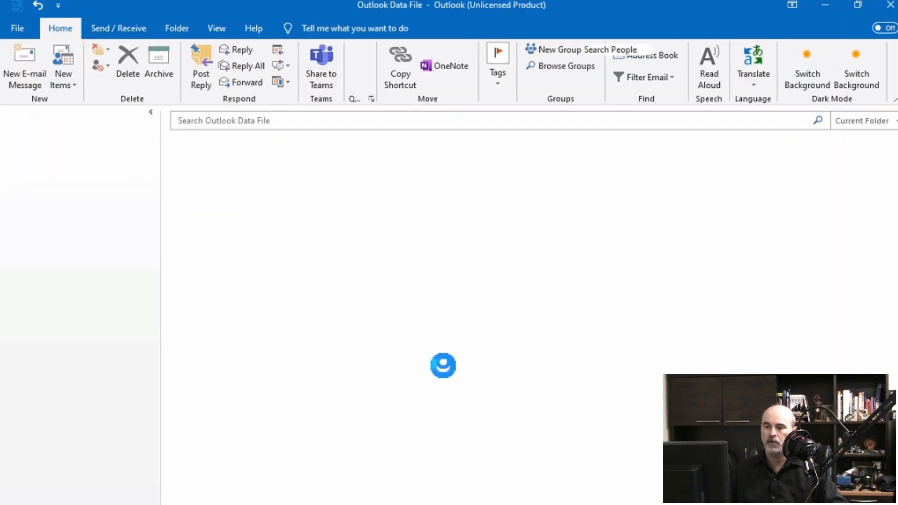